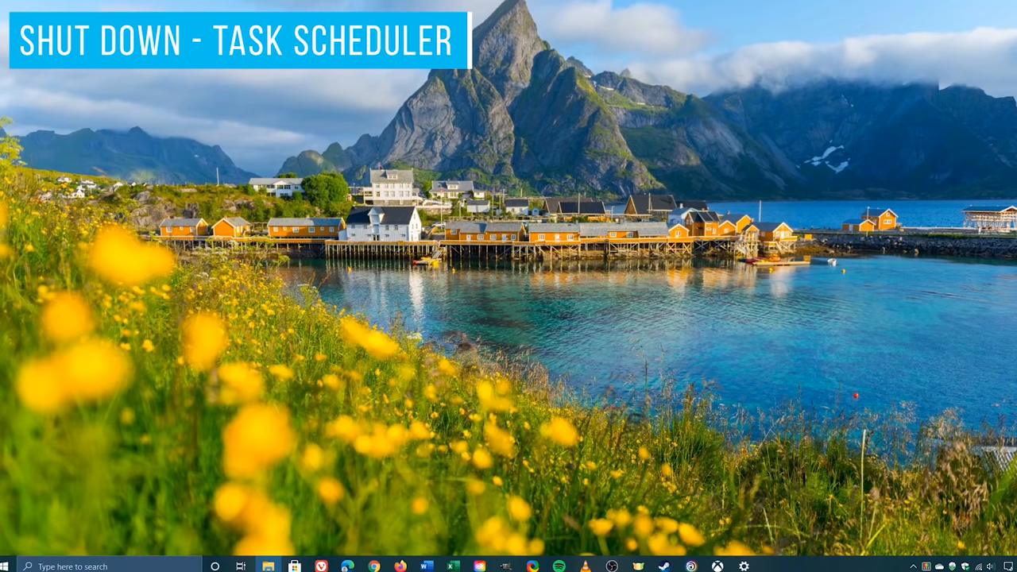
Step: Search 'task scheduler' from the taskbar and launch Task Scheduler
text(ta)
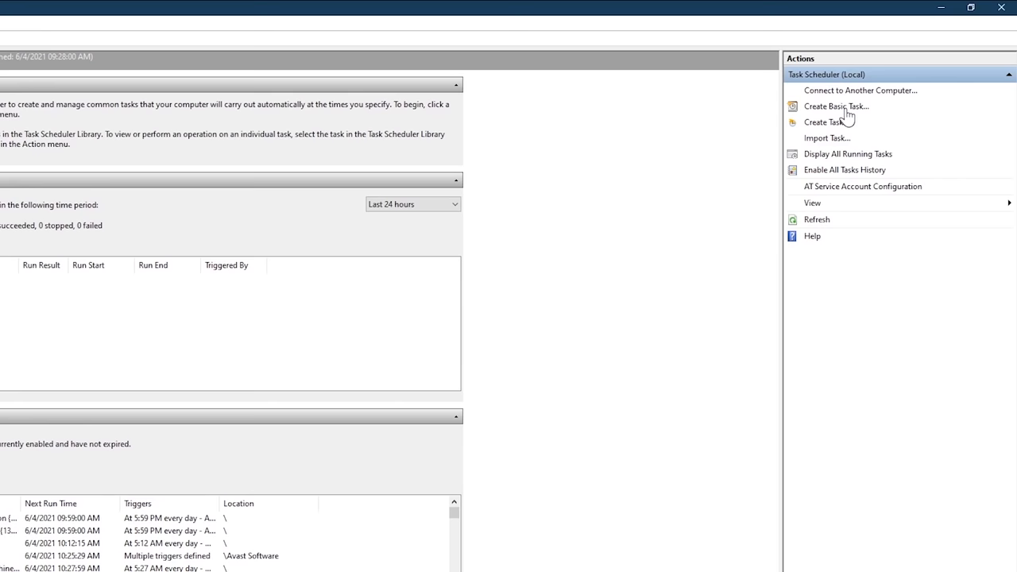
Step: Start a basic task named 'Shut Down' described as shutting the computer down daily
click(836, 106)
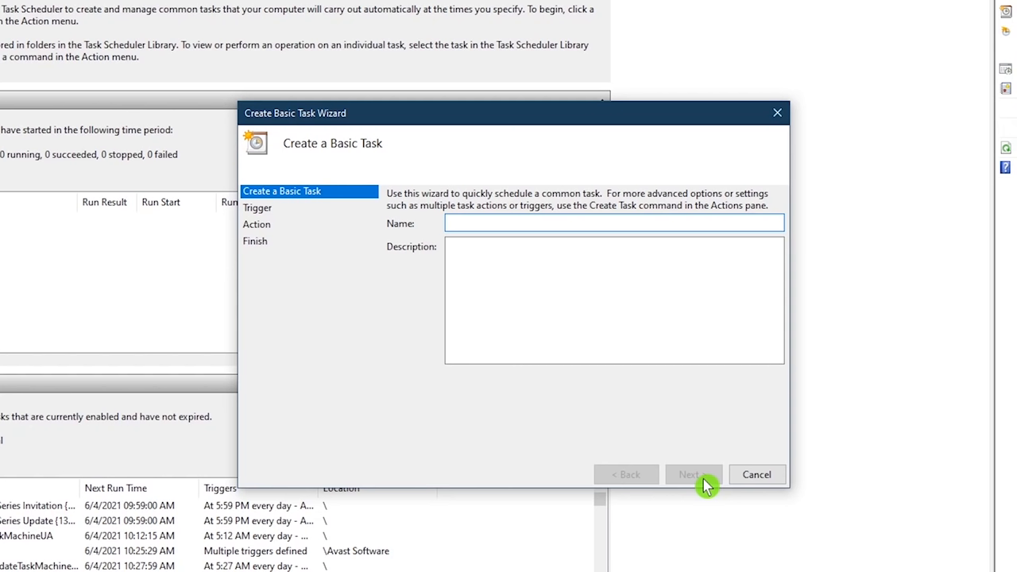
text(Shut Down)
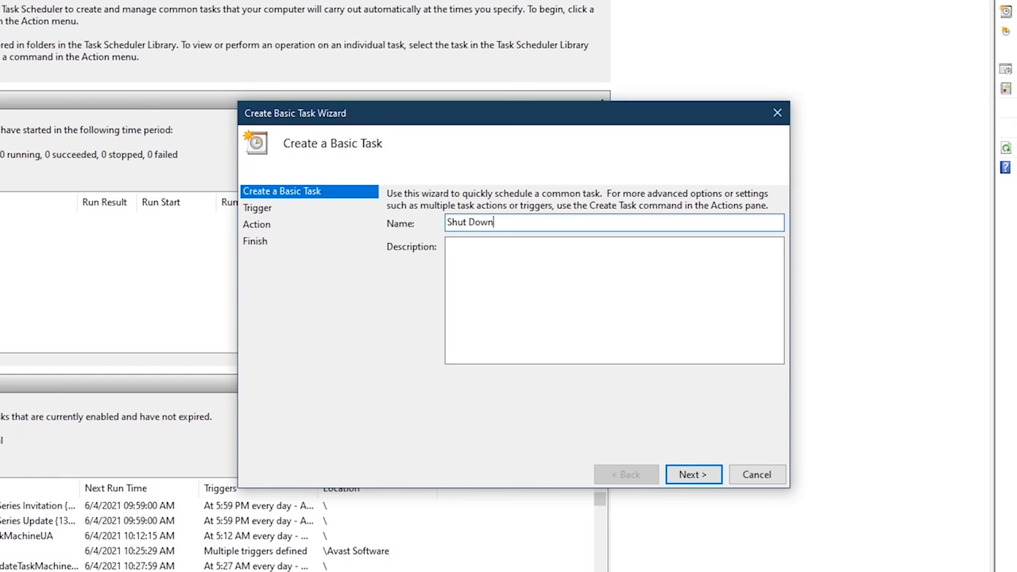
text(This task shuts down my)
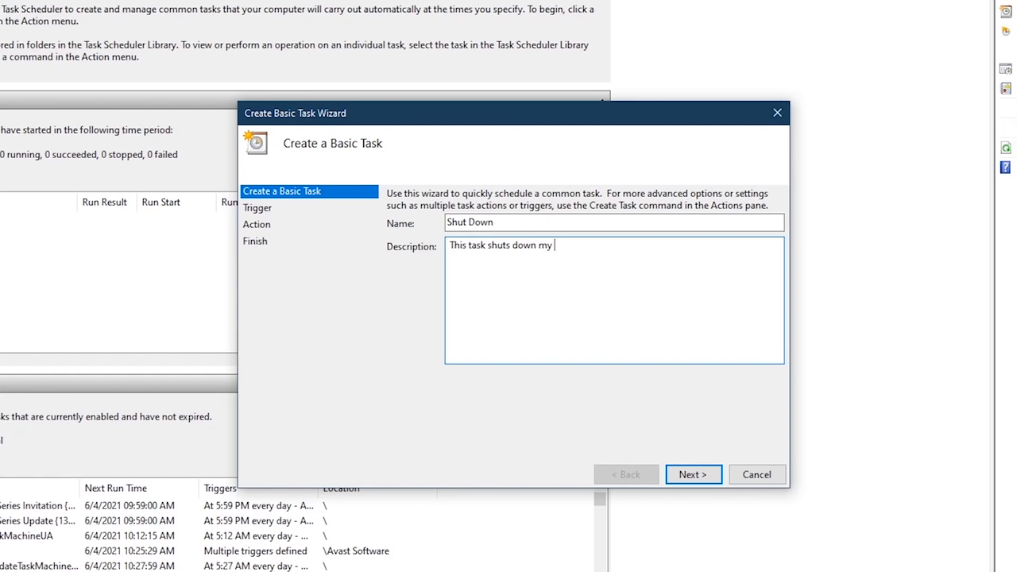
text(computer everyday at the same time)
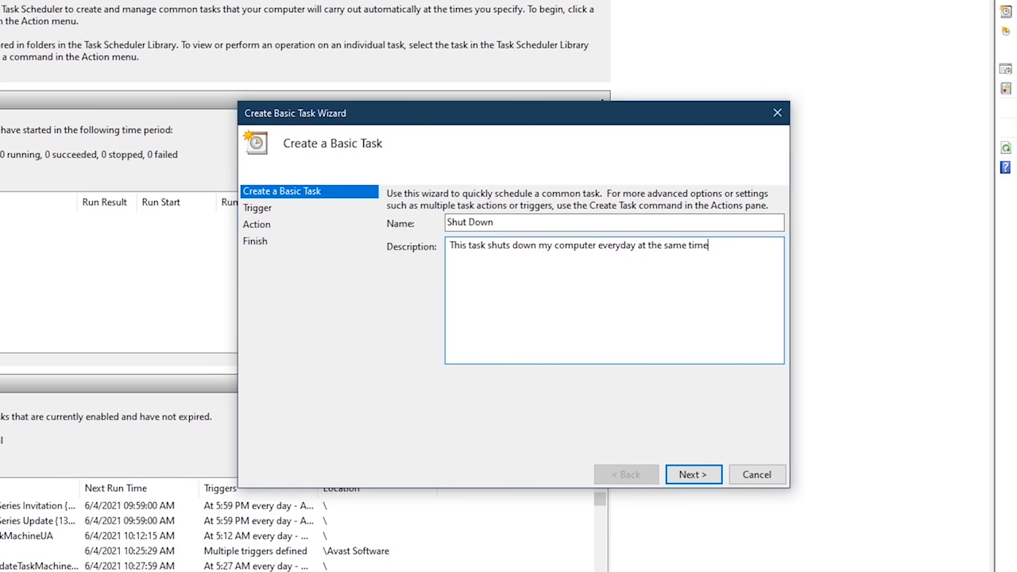
click(692, 474)
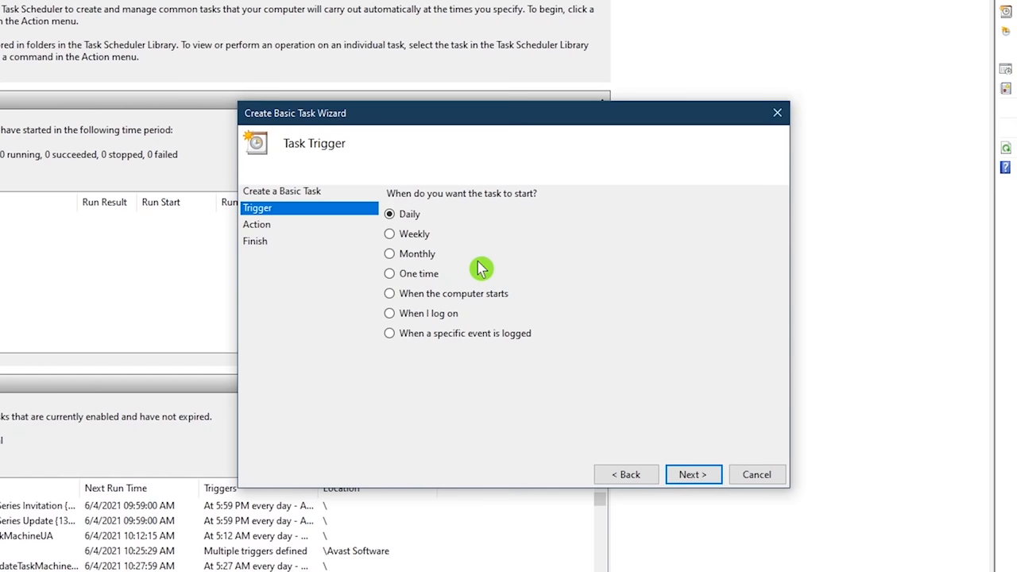
Step: Set the trigger to Daily, recurring every 1 day, starting at 07:00:00 PM
click(692, 475)
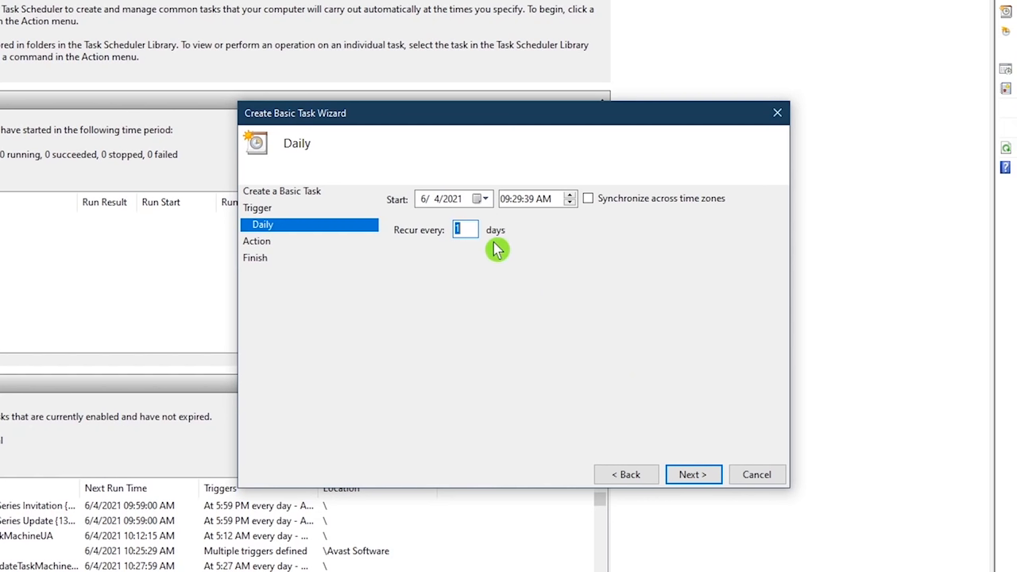
mouse_move(509, 212)
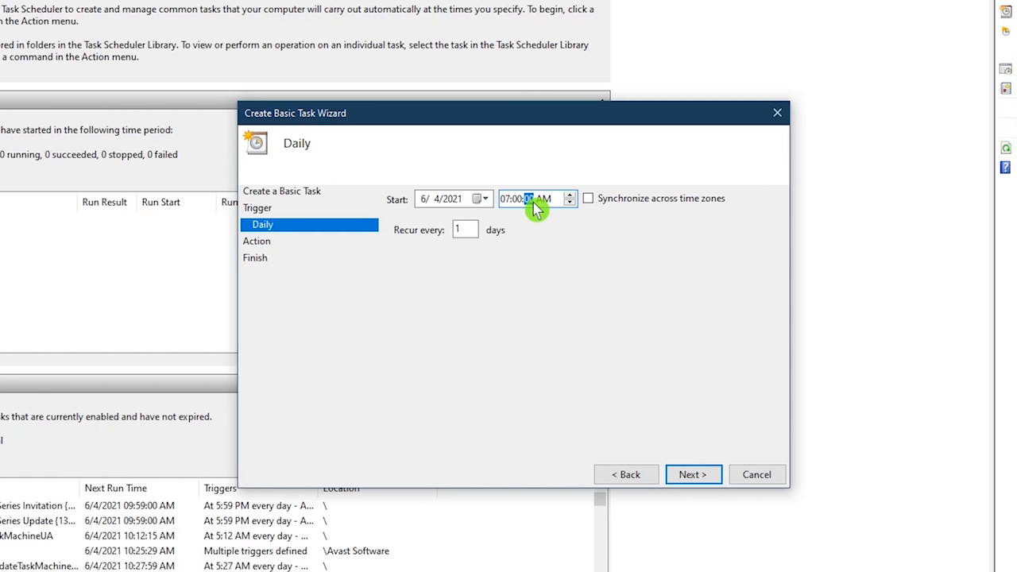
click(569, 195)
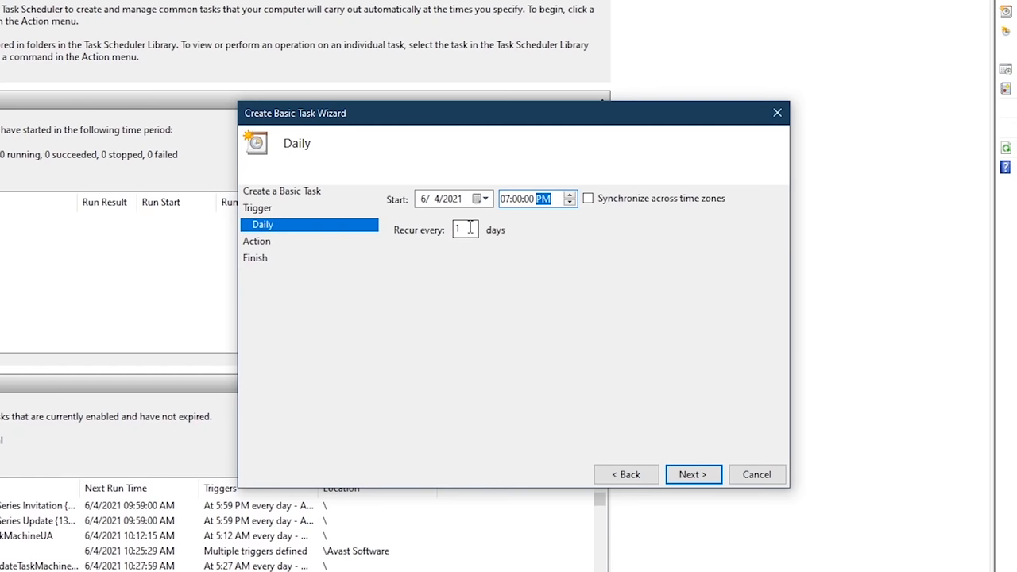
click(692, 474)
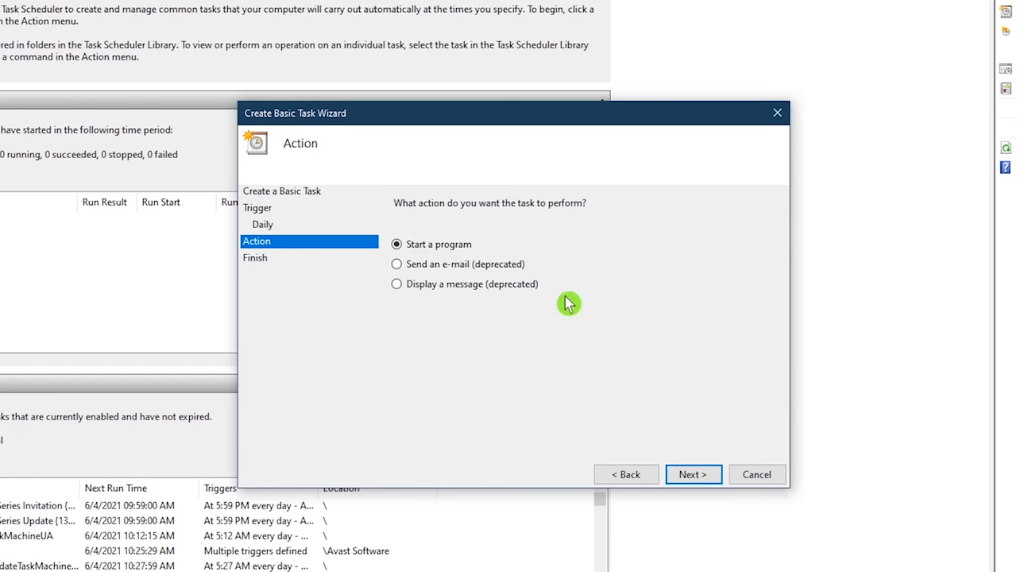
Step: Set the action to start program shutdown.exe with the /s argument
click(692, 475)
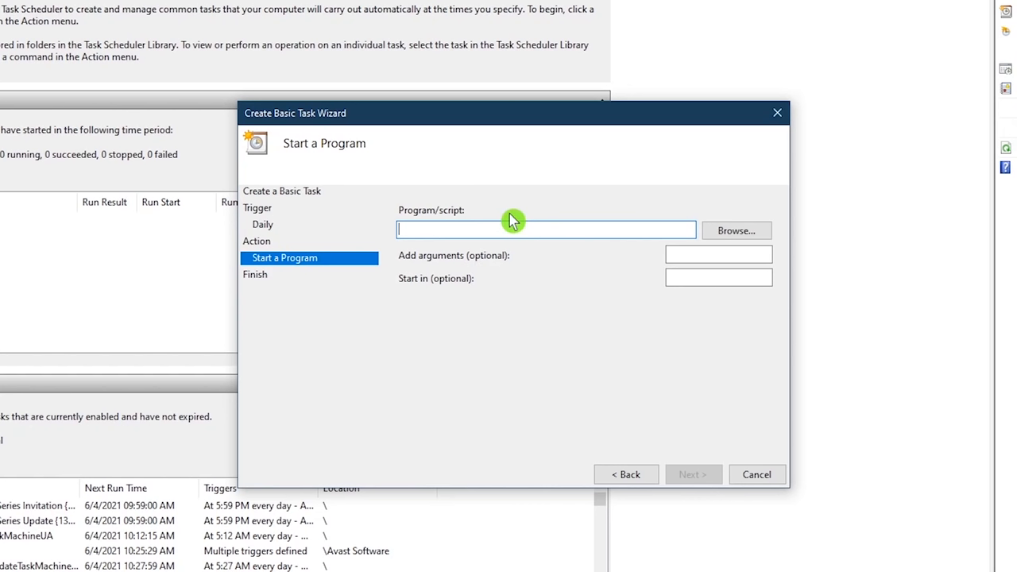
text(shutdown.exe)
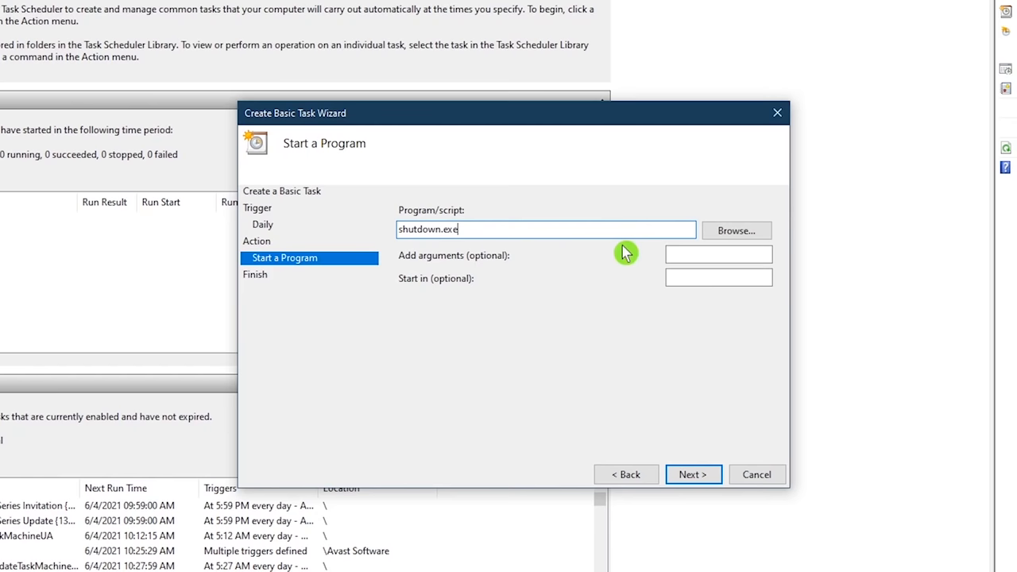
click(692, 474)
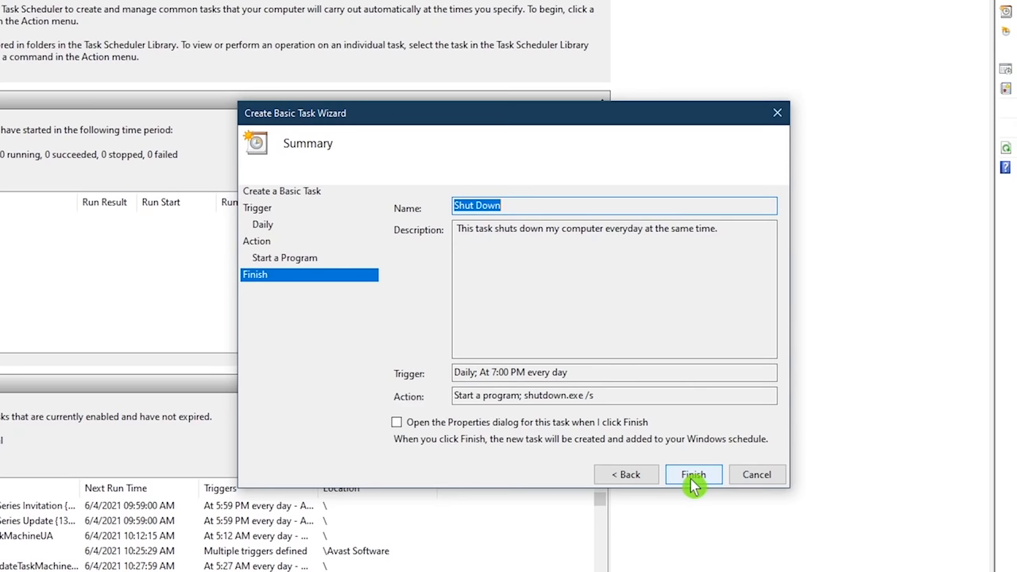
click(693, 475)
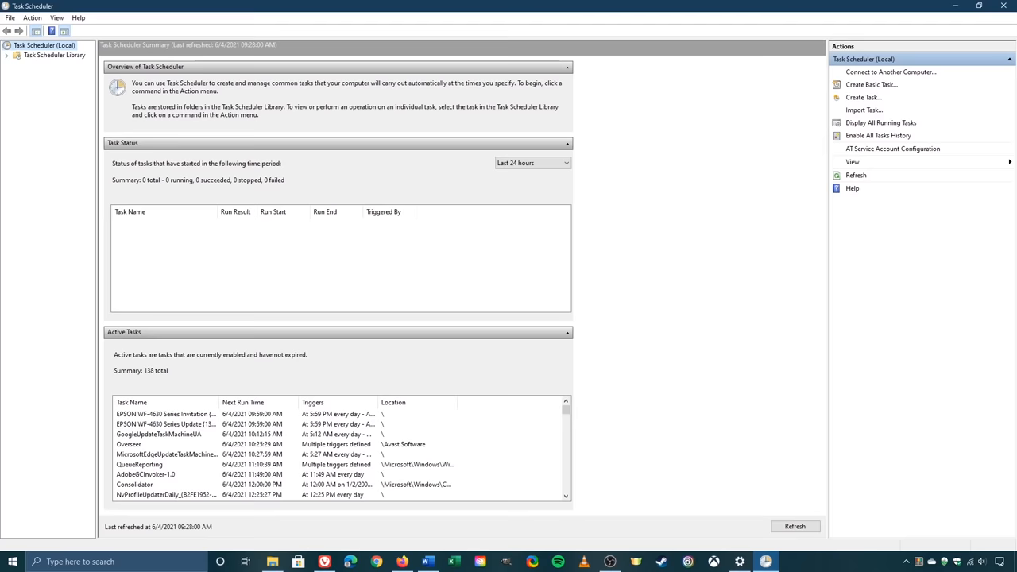
Step: Find the Shut Down task in the Task Scheduler Library and delete it
click(65, 67)
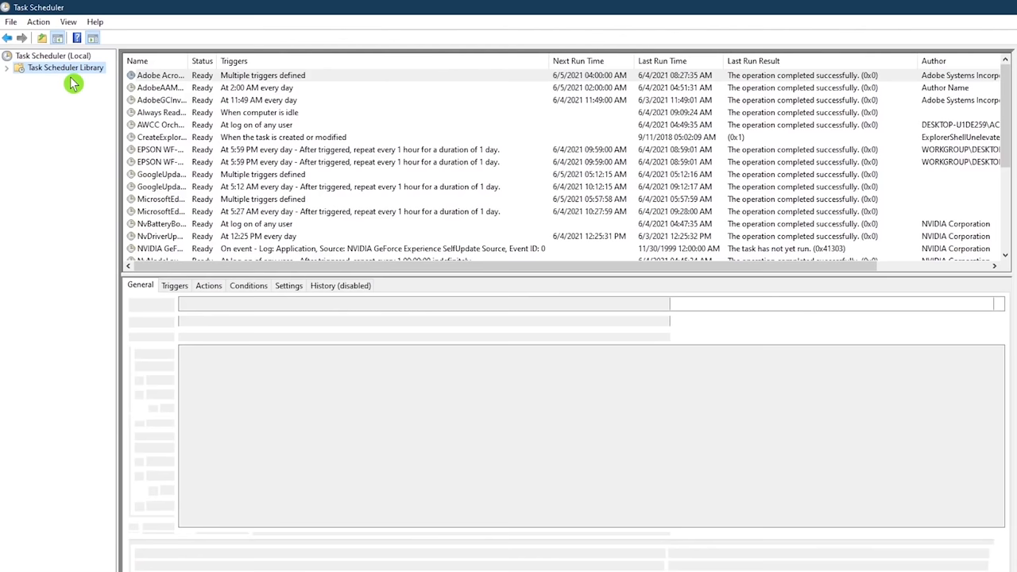
scroll(down, 3)
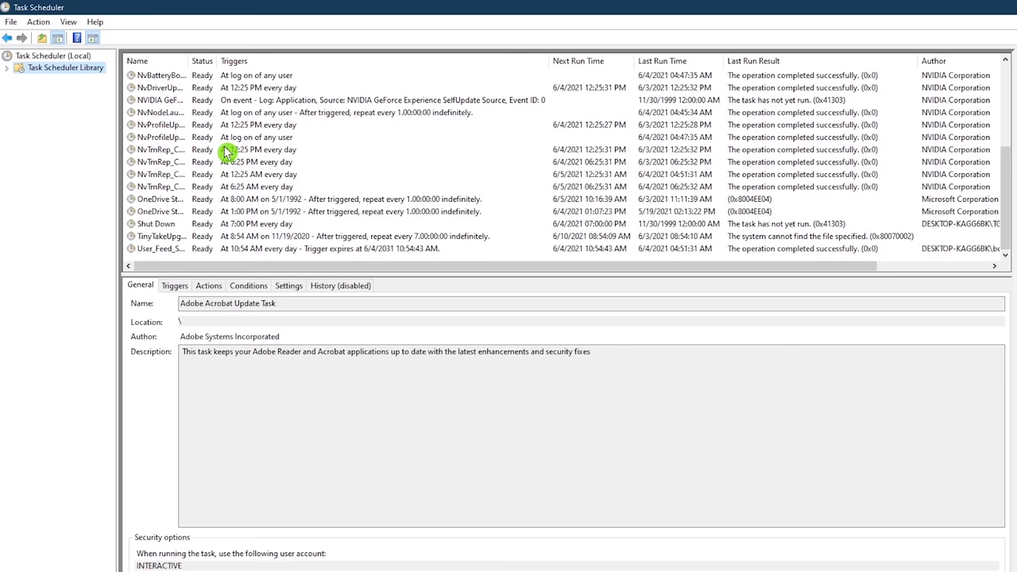
right_click(157, 223)
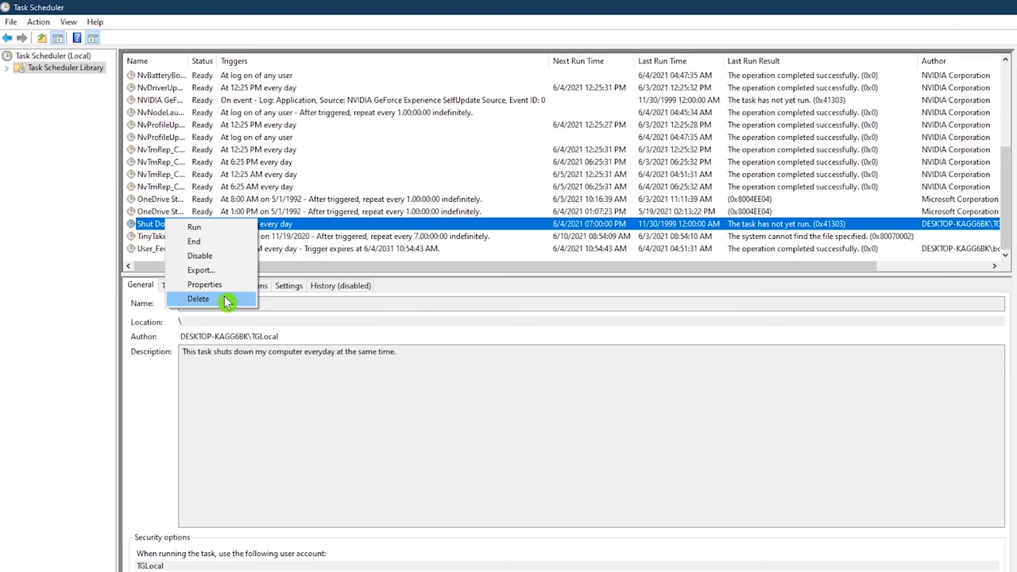
click(204, 285)
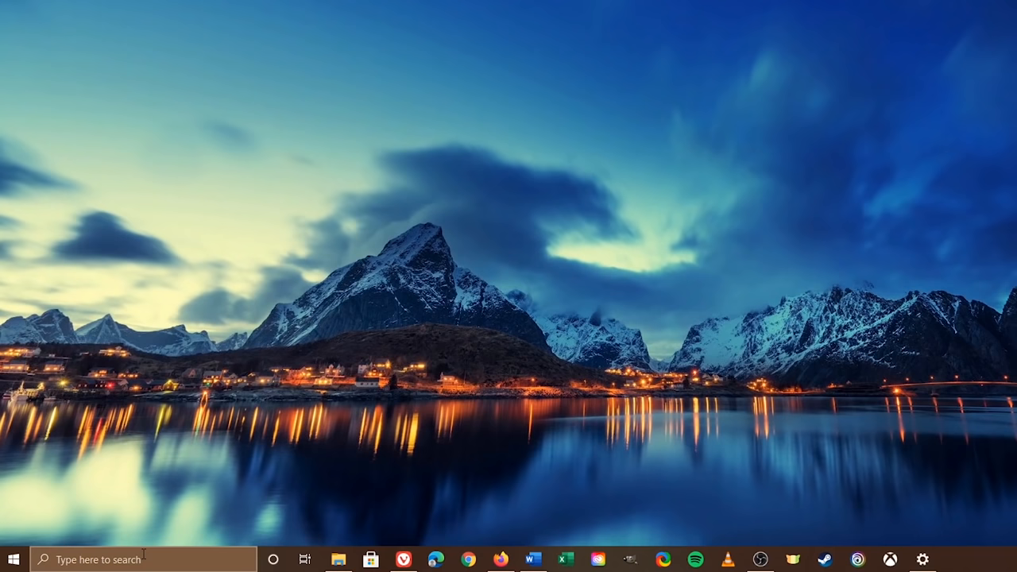
Step: Run 'shutdown -s -t 600' in Command Prompt, then cancel it with 'shutdown -a'
text(cmd)
text(shutdown -s)
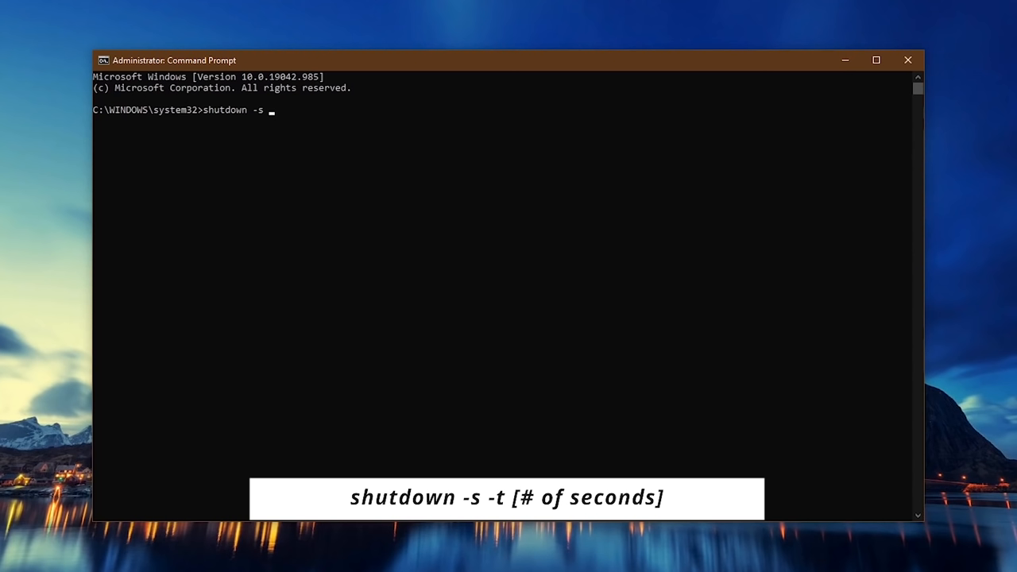
text(-t 600)
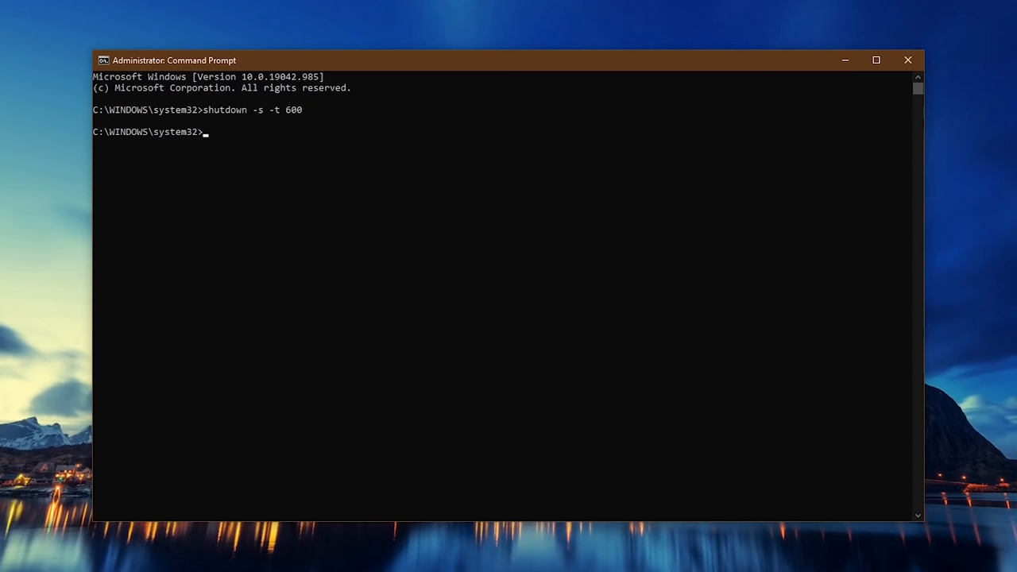
text(shutdown -a)
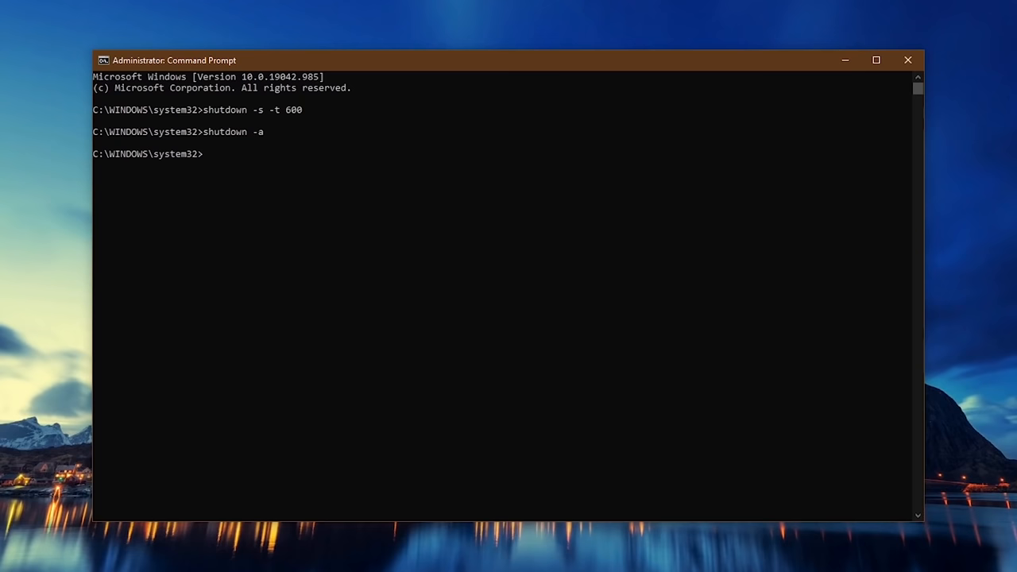
click(908, 59)
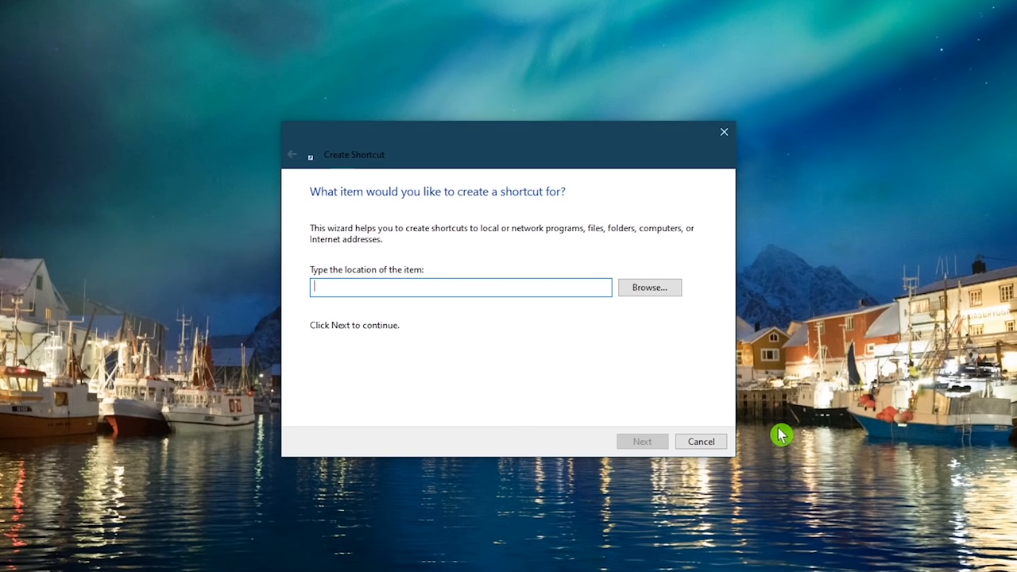
Step: Make a desktop shortcut named Shutdown that runs 'shutdown -s -t 300'
text(shut)
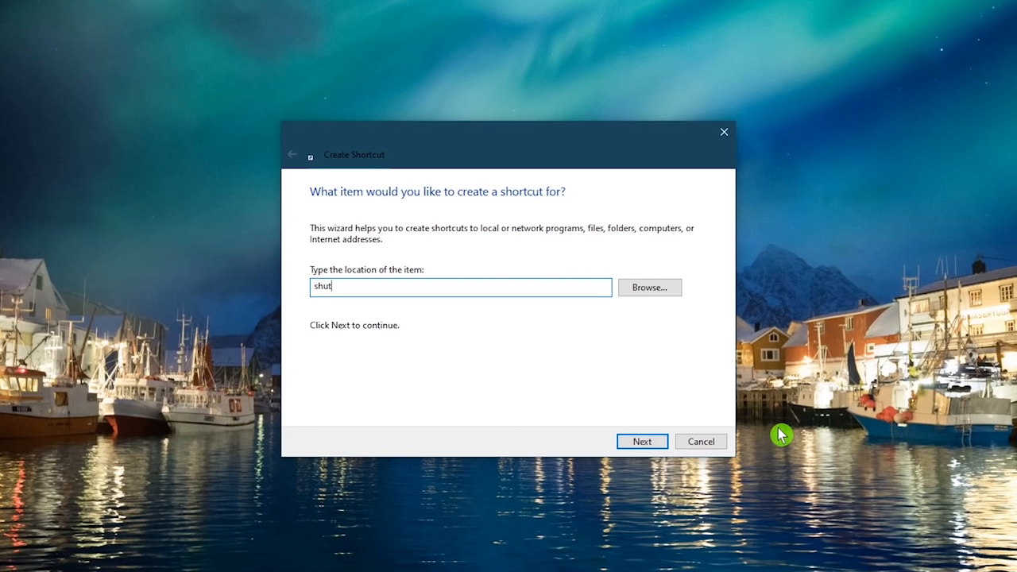
text(down -s -t)
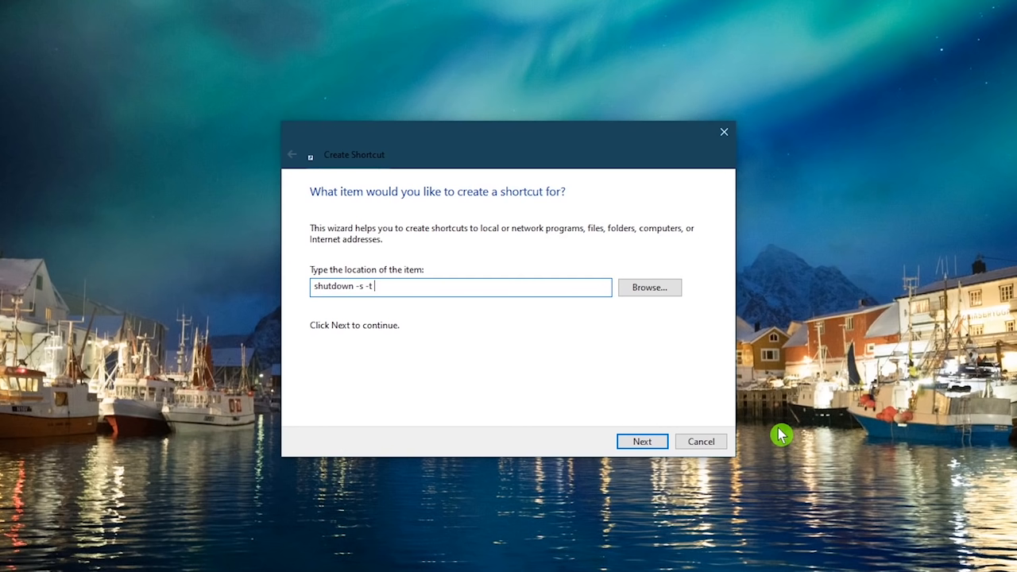
text(300)
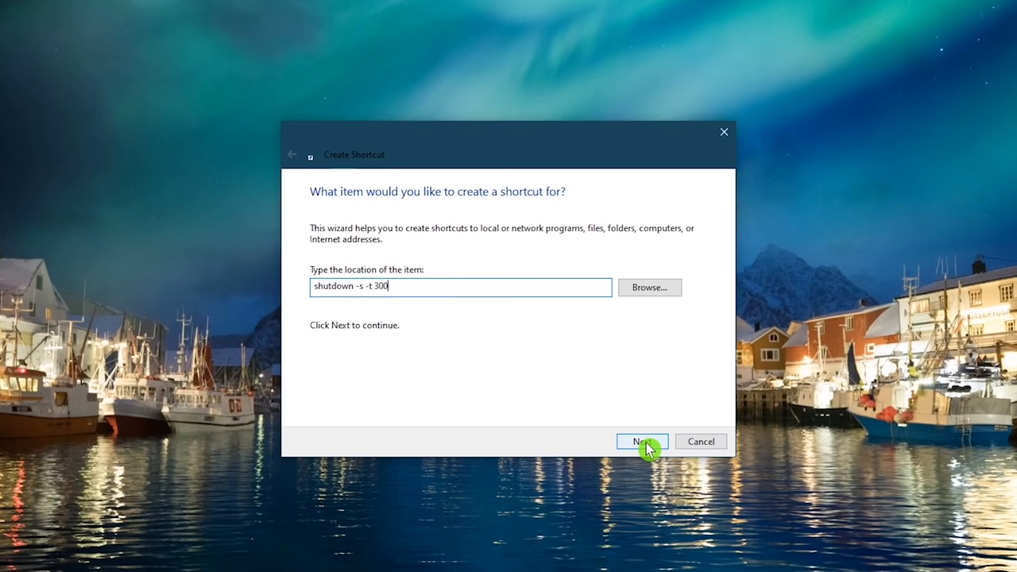
click(642, 441)
text(Sh)
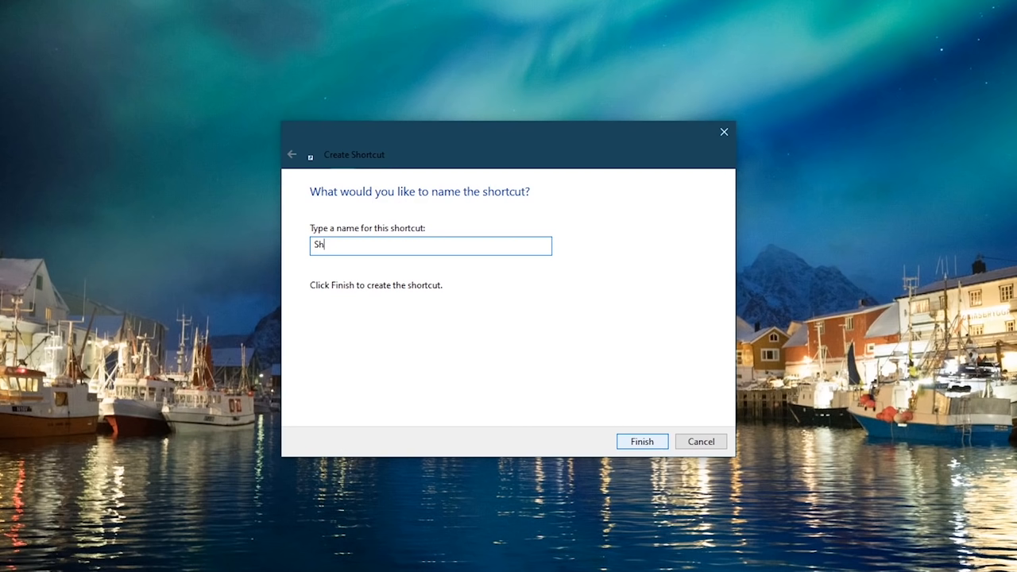
text(utdown)
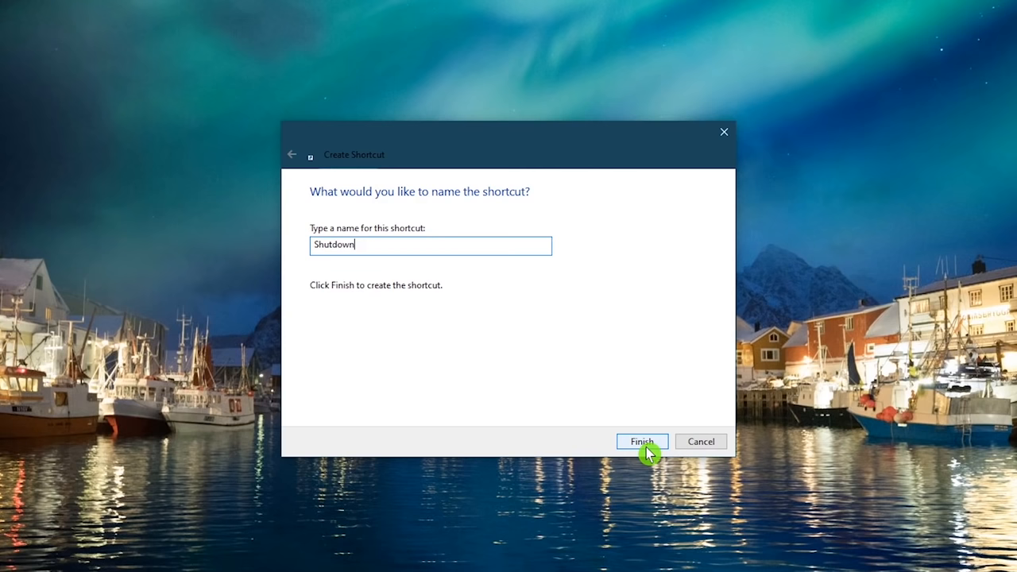
click(641, 441)
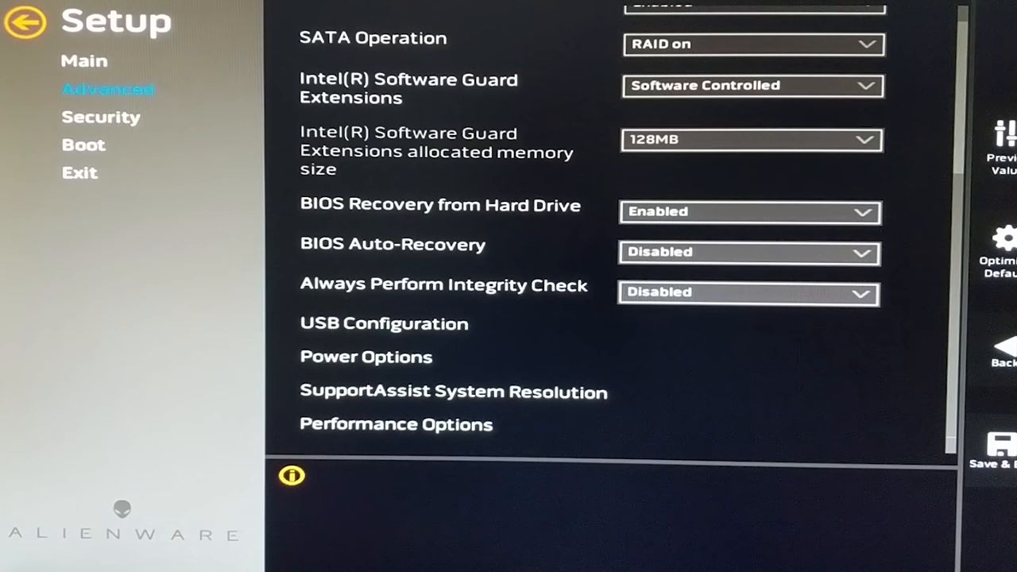
Step: Scroll to Power Options showing Auto Power On enabled, date 15, at 12:30:30
scroll(down, 3)
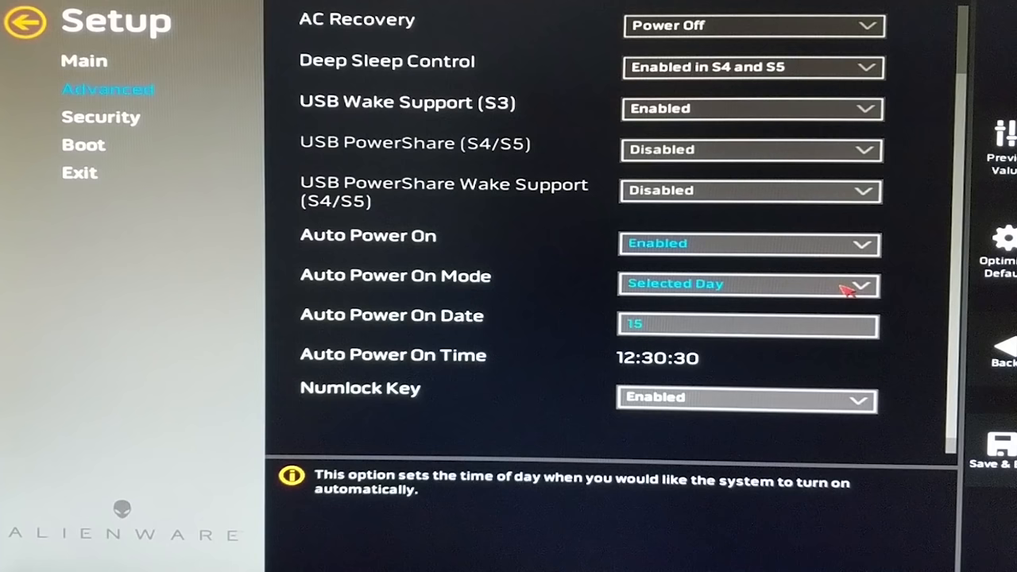